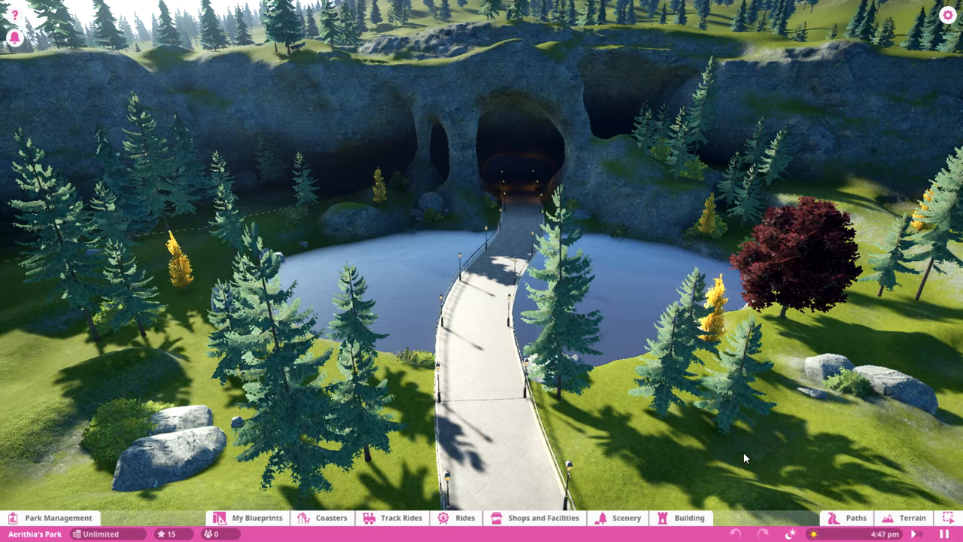
{"action": "mouse_move", "coordinate": [710, 489]}
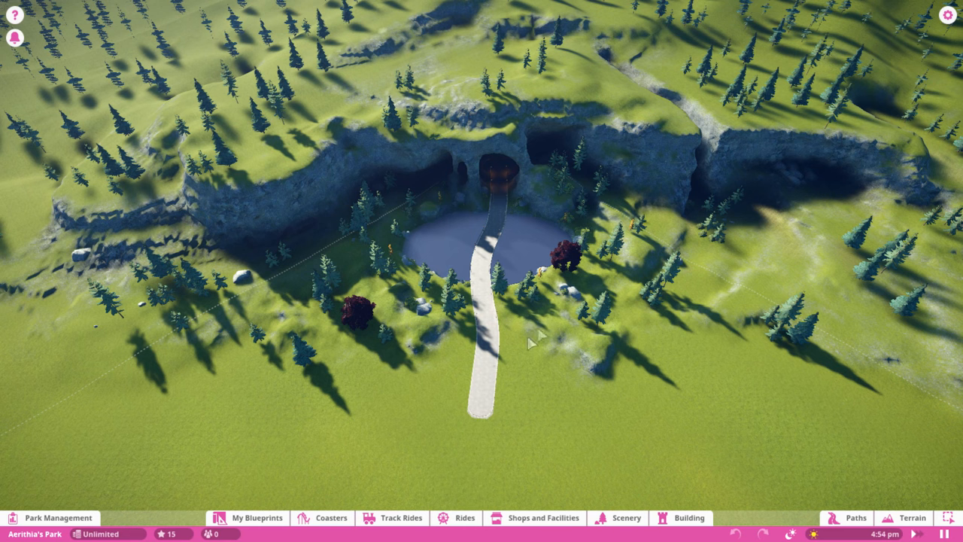
{"action": "mouse_move", "coordinate": [569, 319]}
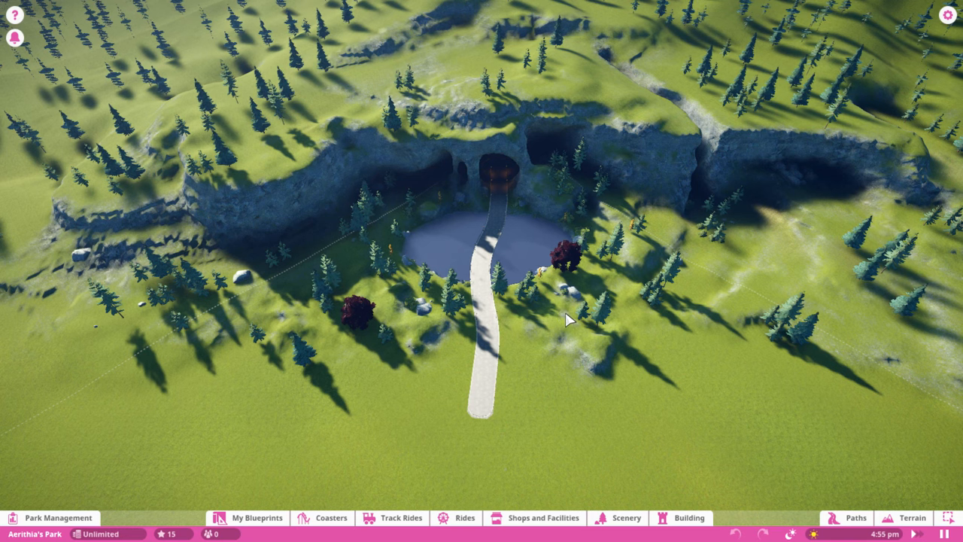
{"action": "mouse_move", "coordinate": [563, 314]}
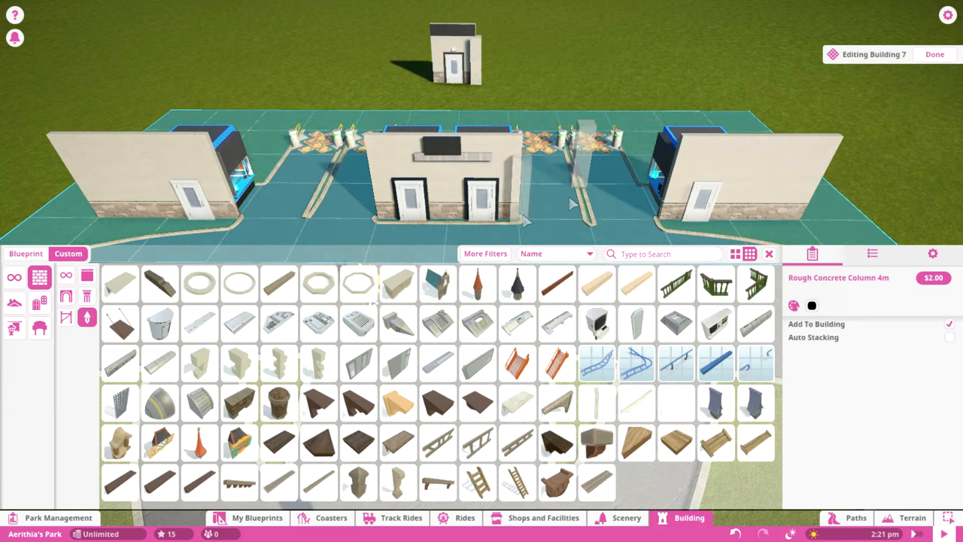
Assemble a beige box-shaped block with a flat grey slab top from wall and shape pieces.
{"action": "left_click", "coordinate": [935, 54]}
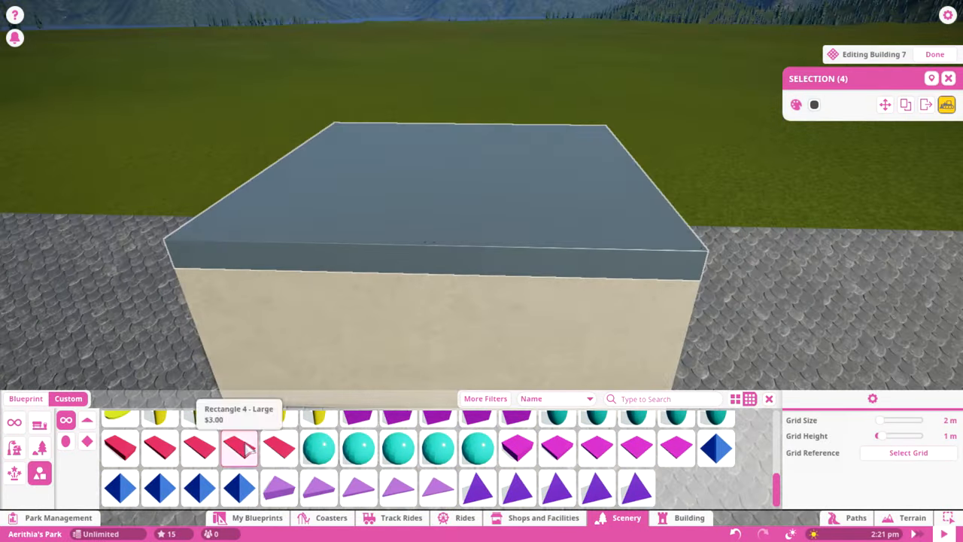
Lay Stucco Roof Flat Rounded pieces, then begin editing slate-roofed Building 13.
{"action": "left_click", "coordinate": [690, 517]}
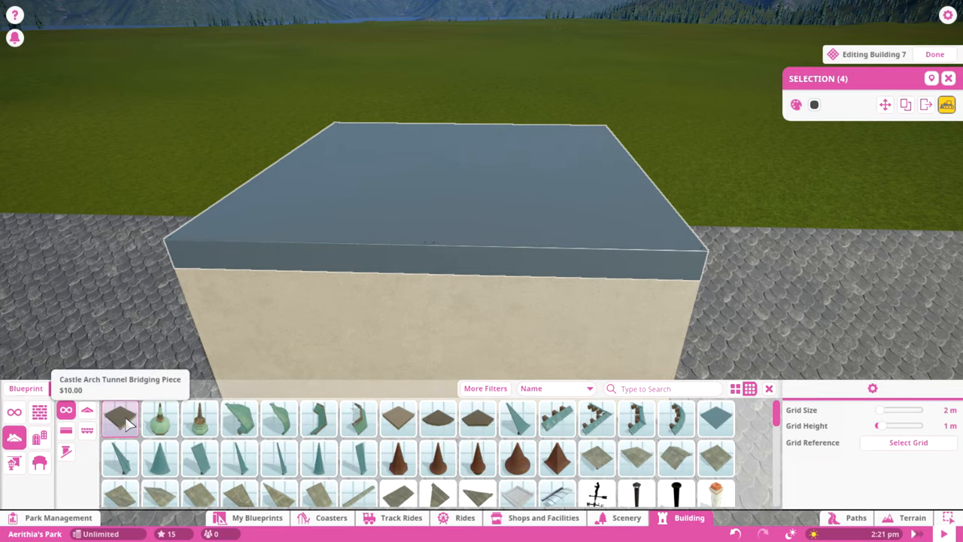
{"action": "left_click", "coordinate": [68, 388]}
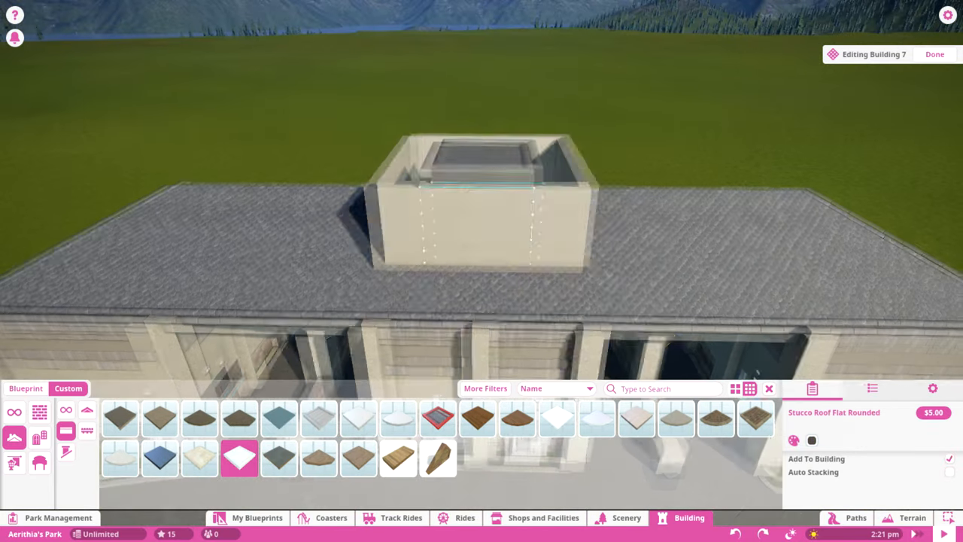
{"action": "left_click", "coordinate": [811, 440]}
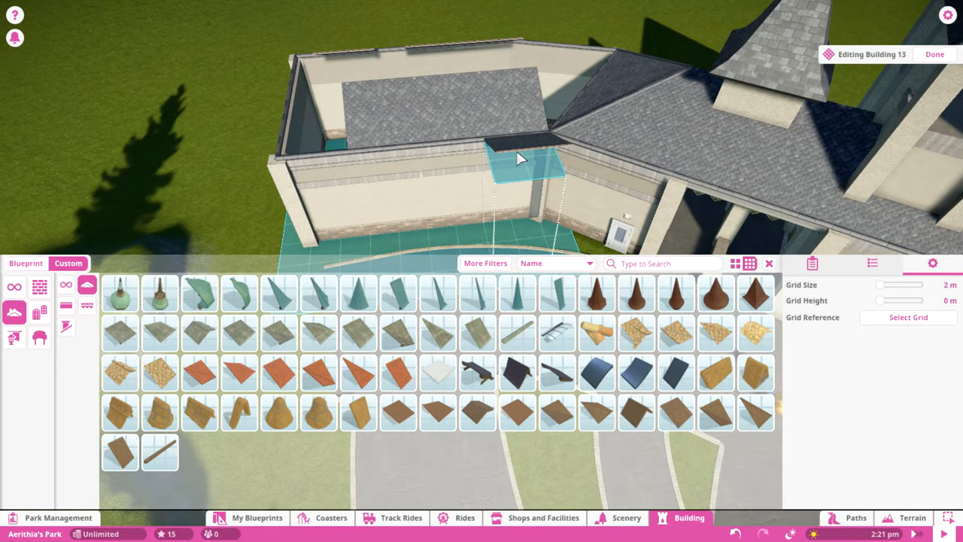
Fit a scalloped slate roof piece over the gap between Building 13's stucco parapet walls.
{"action": "left_click", "coordinate": [278, 373]}
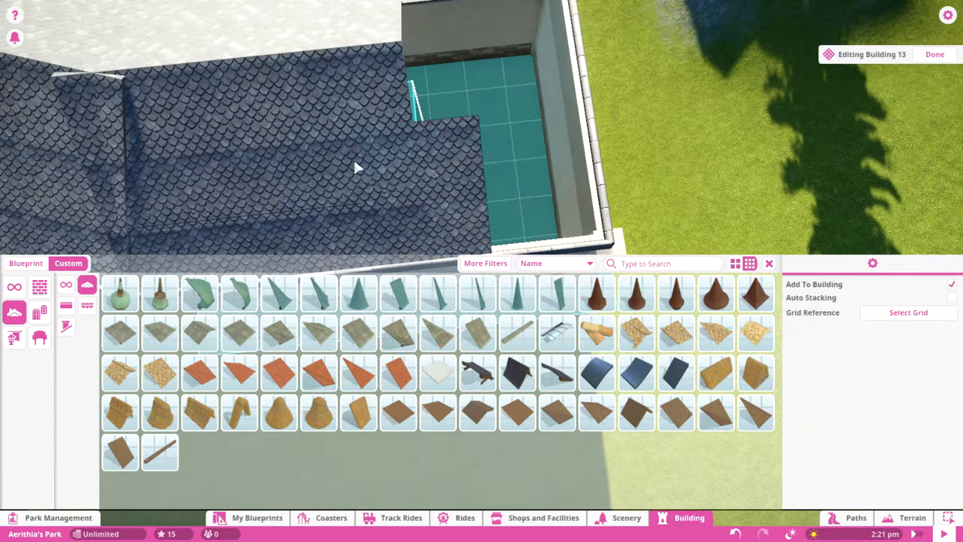
{"action": "left_click", "coordinate": [239, 373]}
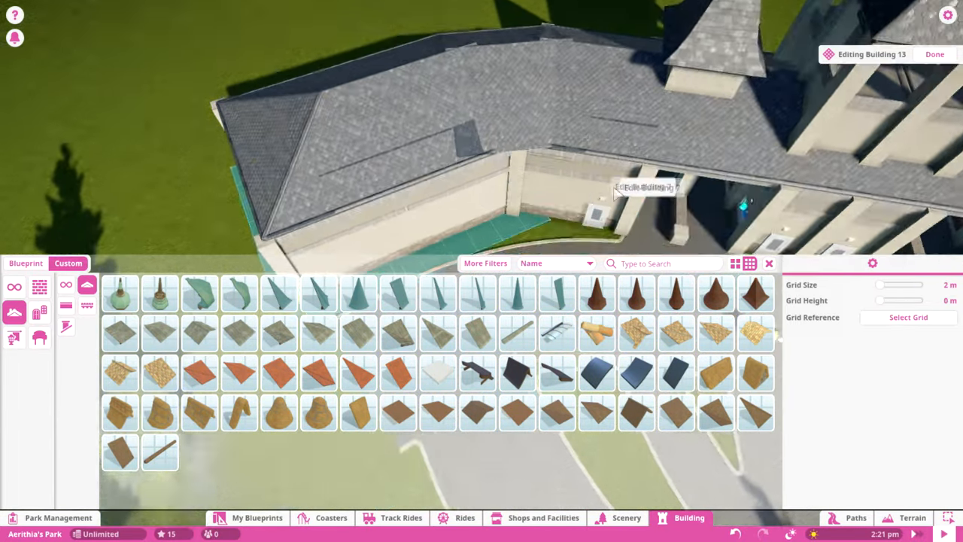
{"action": "left_click", "coordinate": [438, 293]}
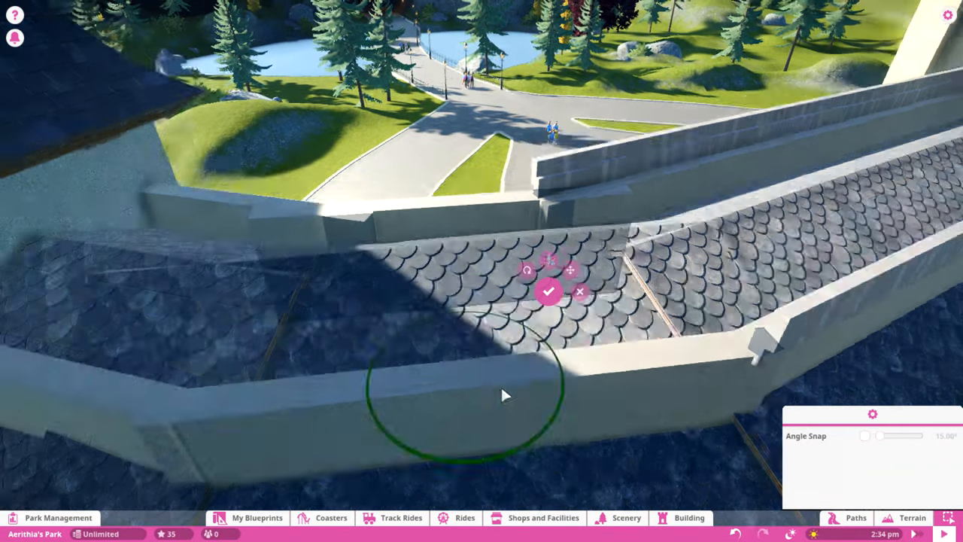
Confirm the stone wall piece along the scalloped roof's edge.
{"action": "left_click", "coordinate": [547, 292]}
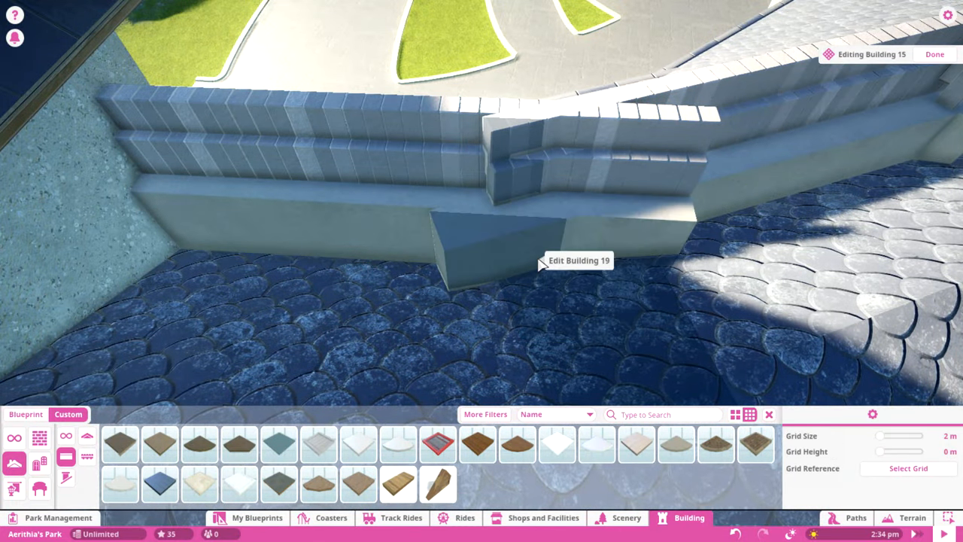
Edit the wall-trim building to add stone trim along the wall above the scalloped roof.
{"action": "left_click", "coordinate": [578, 260]}
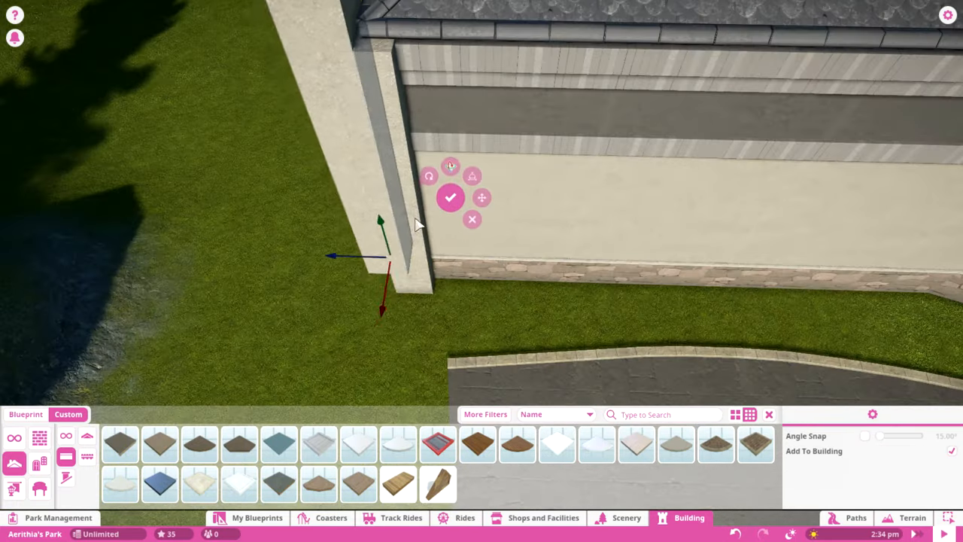
Set pillars at both wall corners and a window beside the door on the side wall.
{"action": "left_click", "coordinate": [449, 198]}
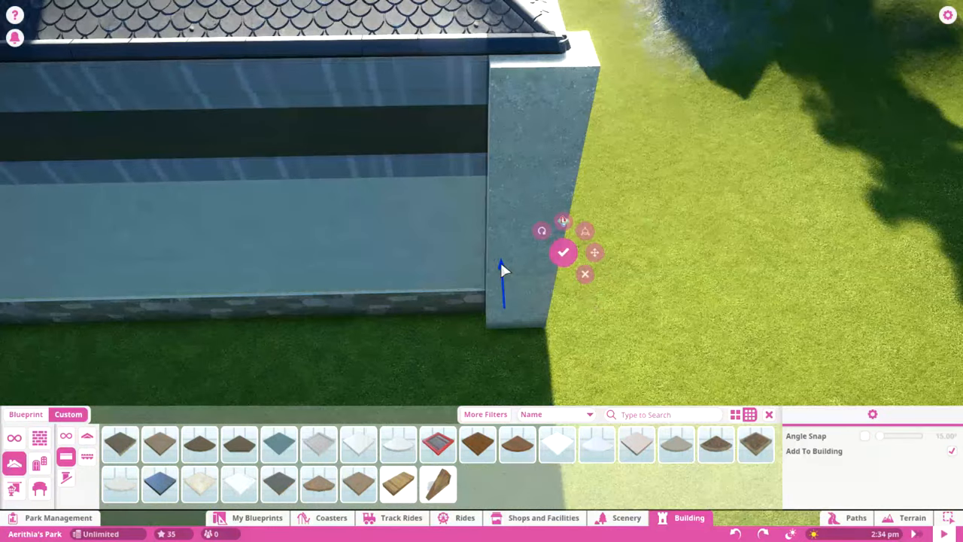
{"action": "left_click", "coordinate": [563, 253]}
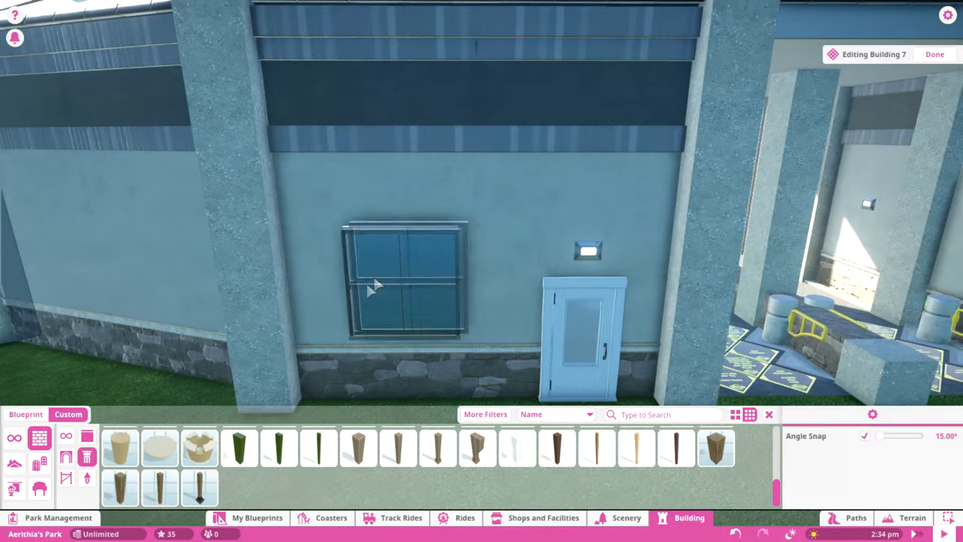
{"action": "left_click", "coordinate": [403, 286]}
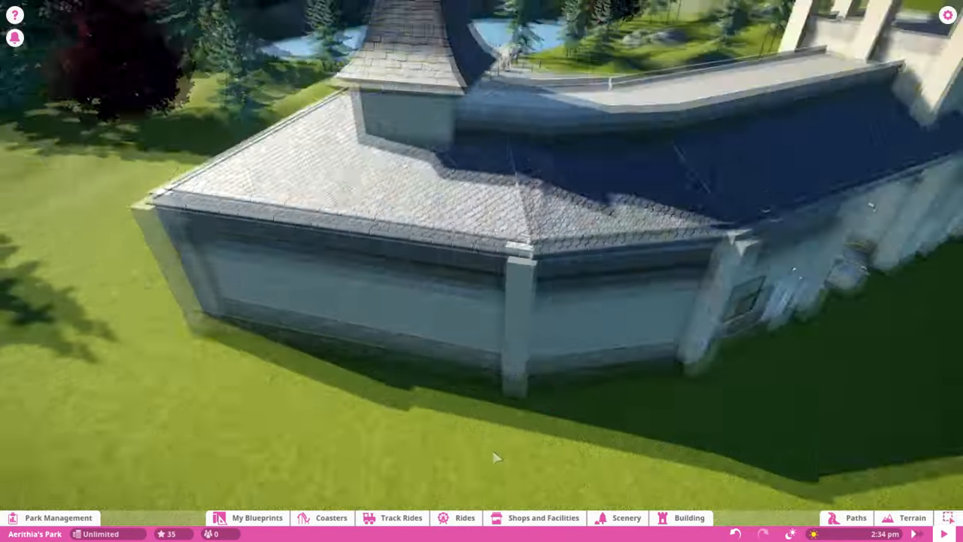
Reopen Building 7 and reposition its large wall-and-roof section with the gizmo.
{"action": "left_click", "coordinate": [680, 518]}
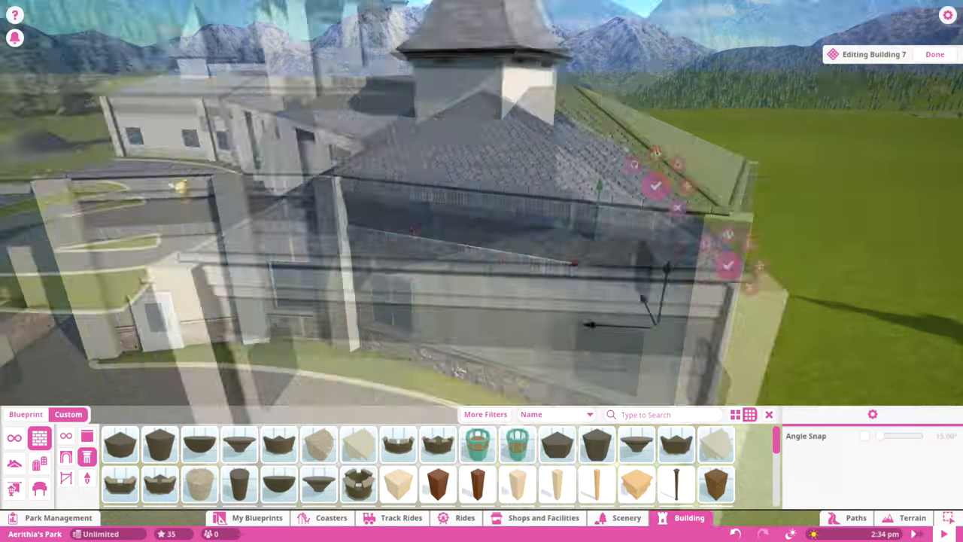
Fit Square Lamp Strips inside the passage walls and adjust their Trigger Duration setting.
{"action": "left_click", "coordinate": [626, 517]}
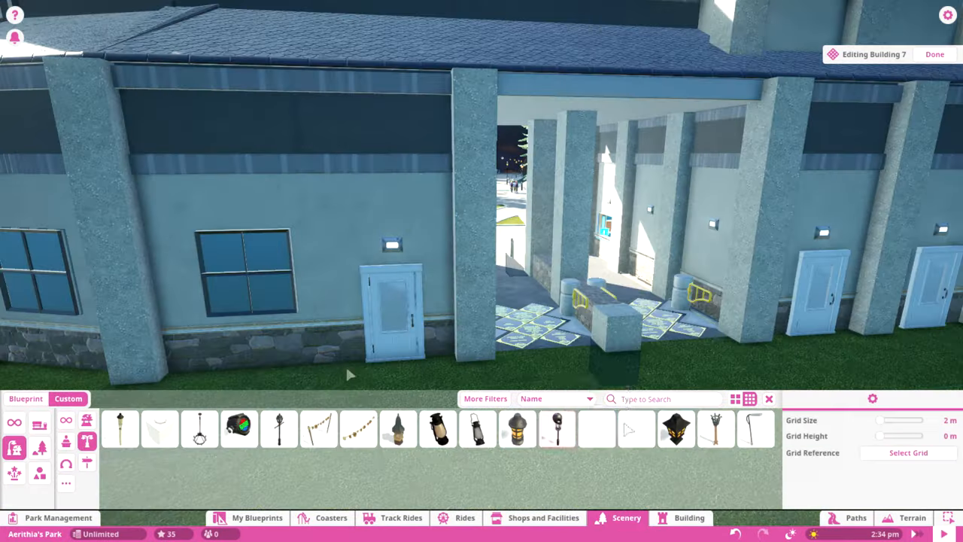
{"action": "left_click", "coordinate": [596, 429]}
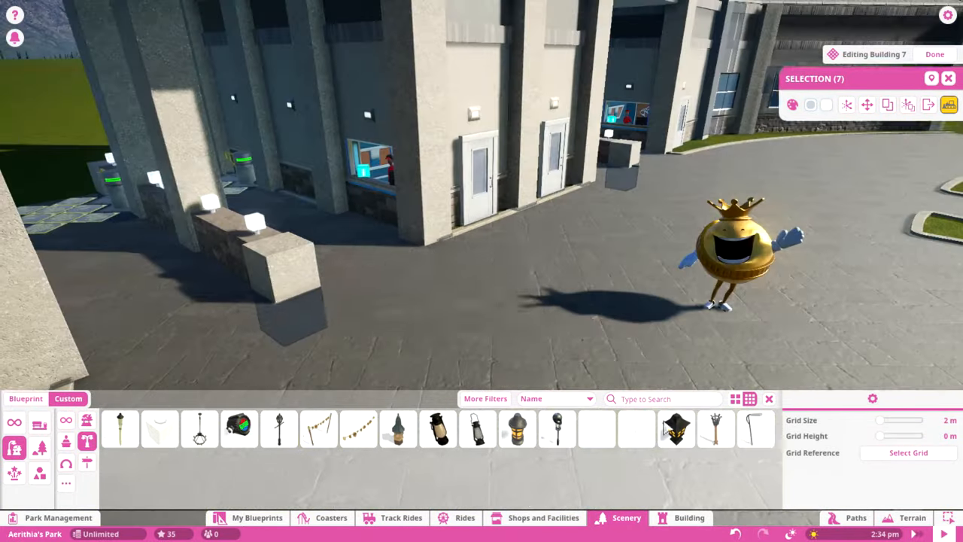
{"action": "left_click", "coordinate": [635, 429]}
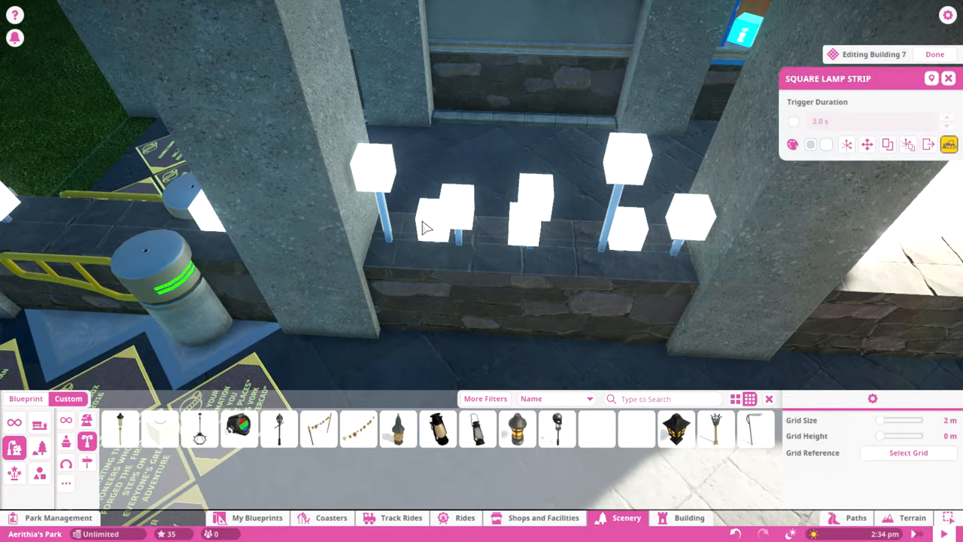
{"action": "left_click", "coordinate": [635, 429]}
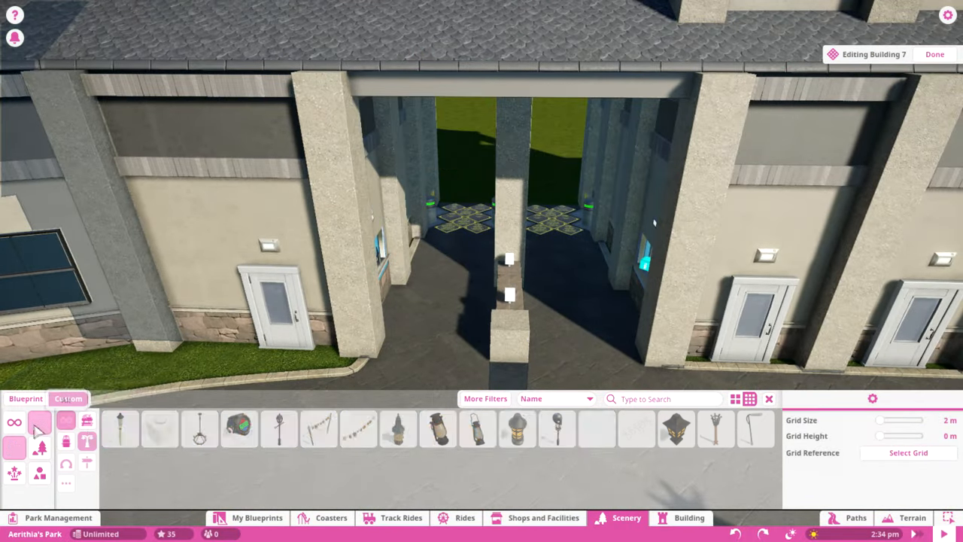
Hang two green TICKETS signs over Building 7's entrance passages.
{"action": "left_click", "coordinate": [688, 518]}
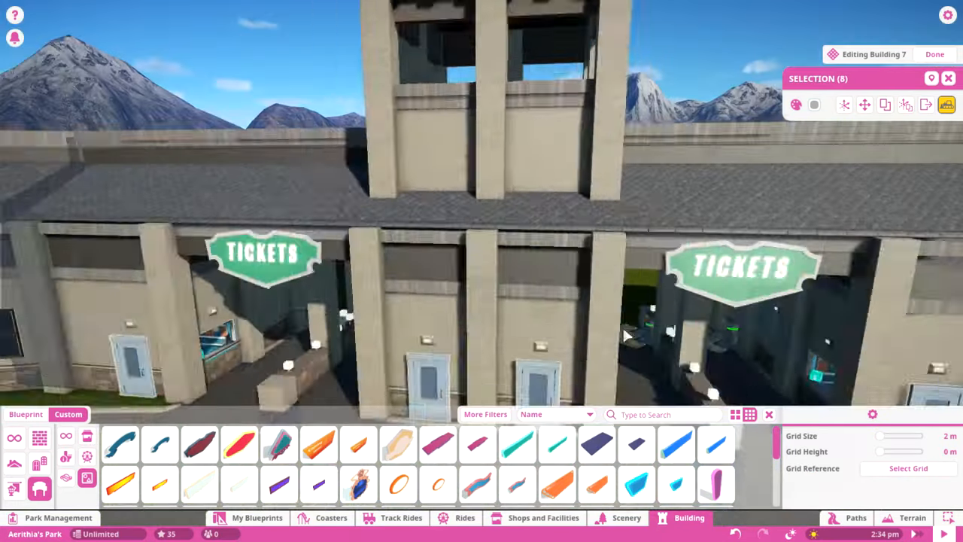
{"action": "left_click", "coordinate": [814, 105]}
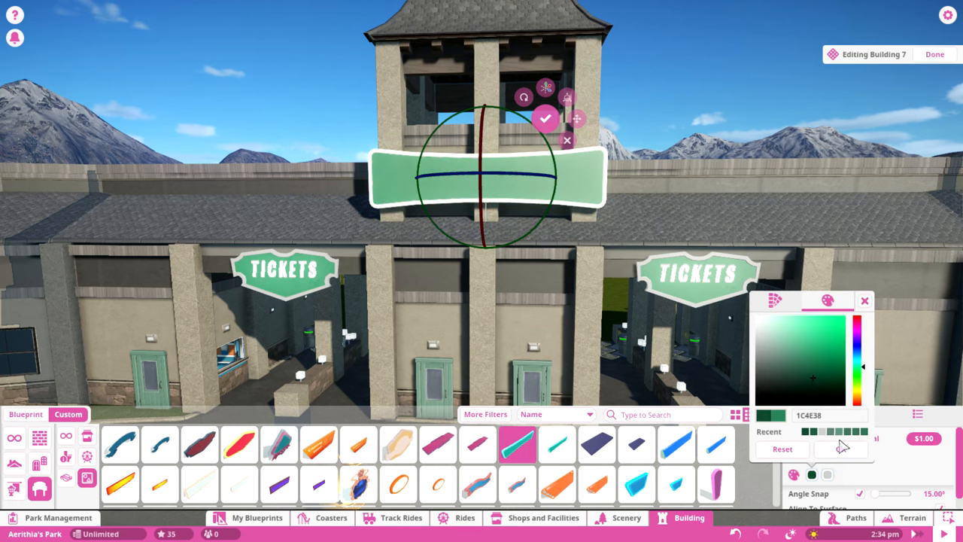
Colour the tower banner panel teal-green and crown it with 'Aerisha's Park' lettering.
{"action": "left_click", "coordinate": [198, 444]}
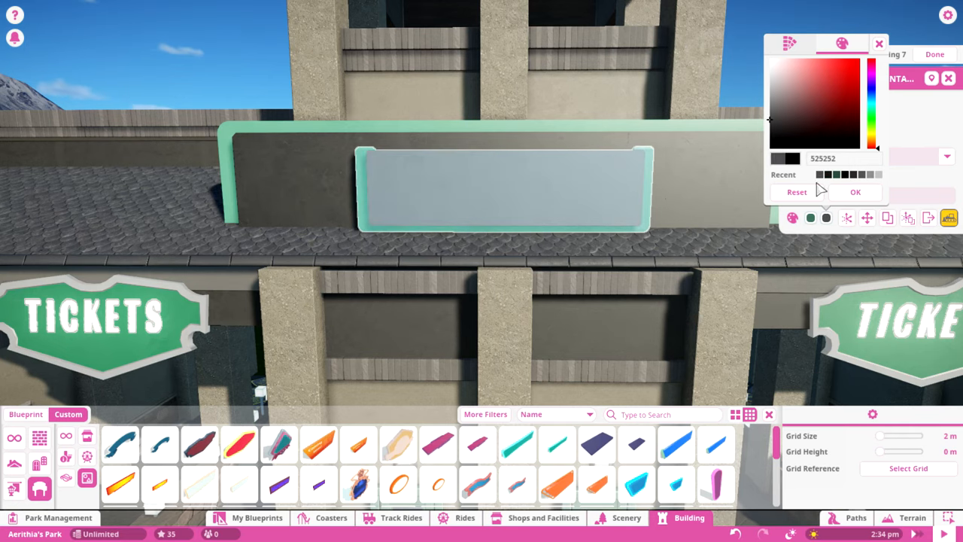
{"action": "left_click", "coordinate": [855, 193]}
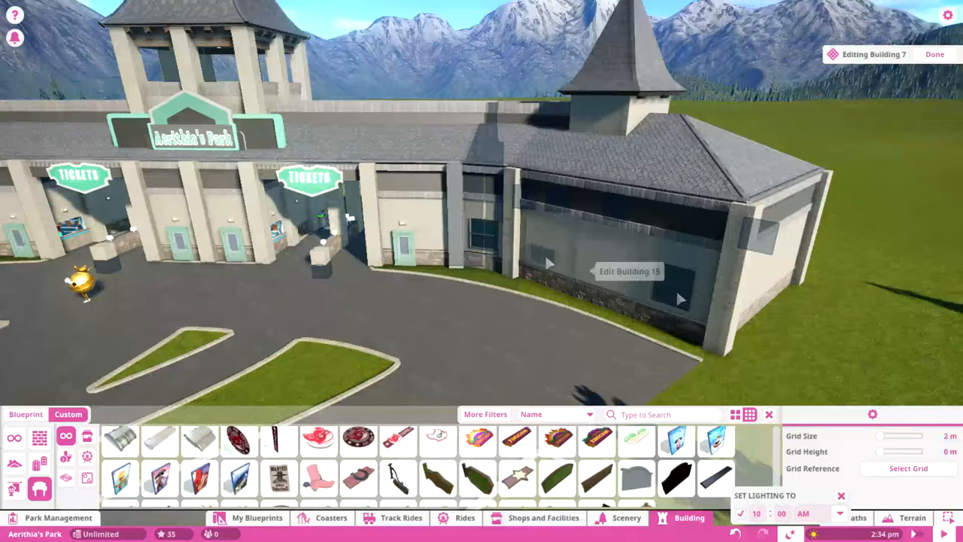
Attach Wall Poster 1 - Guest to the building's outer wall and move on to path building.
{"action": "left_click", "coordinate": [676, 440]}
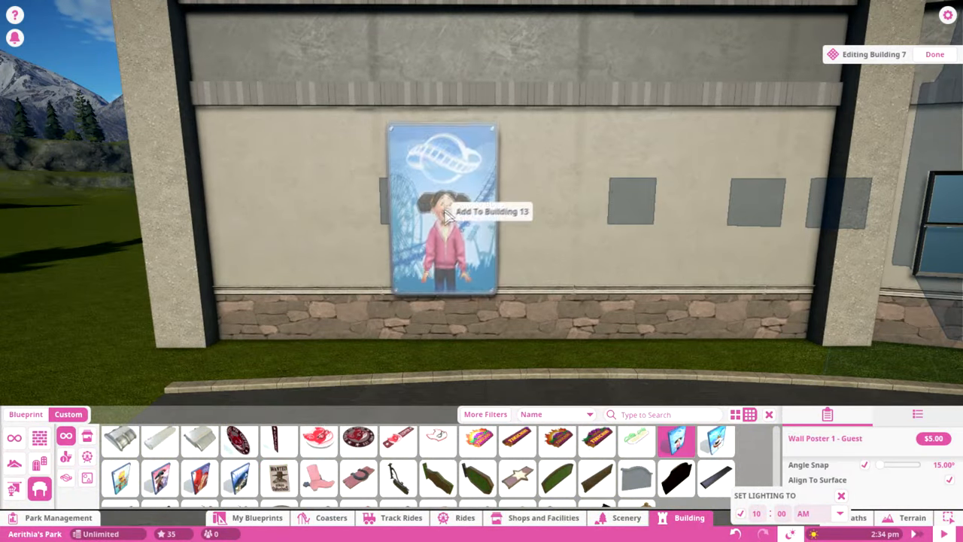
{"action": "left_click", "coordinate": [439, 211]}
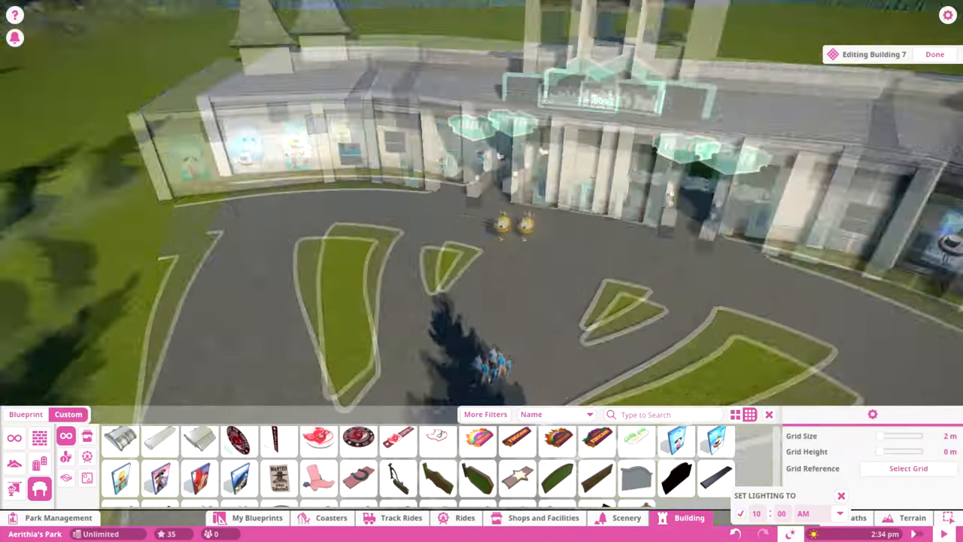
{"action": "left_click", "coordinate": [857, 518]}
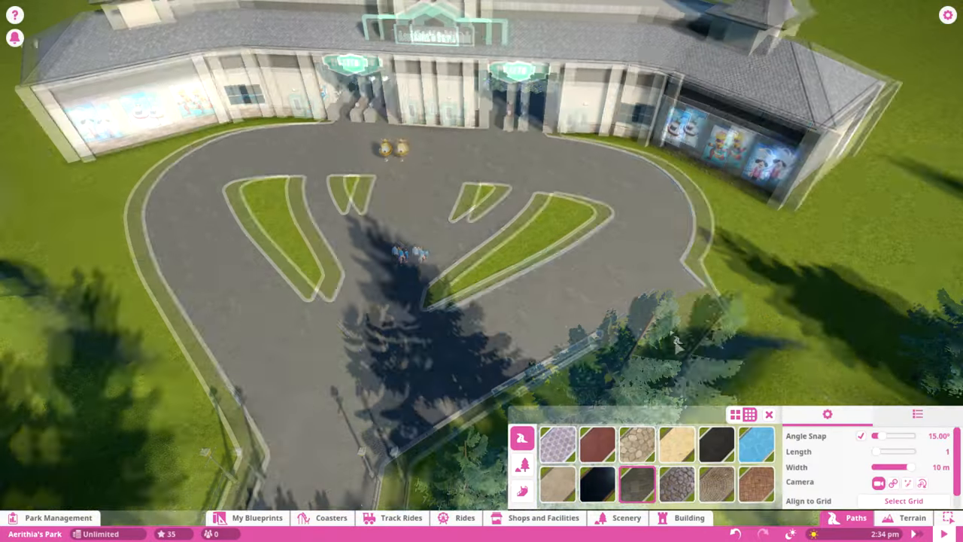
{"action": "left_click", "coordinate": [912, 518]}
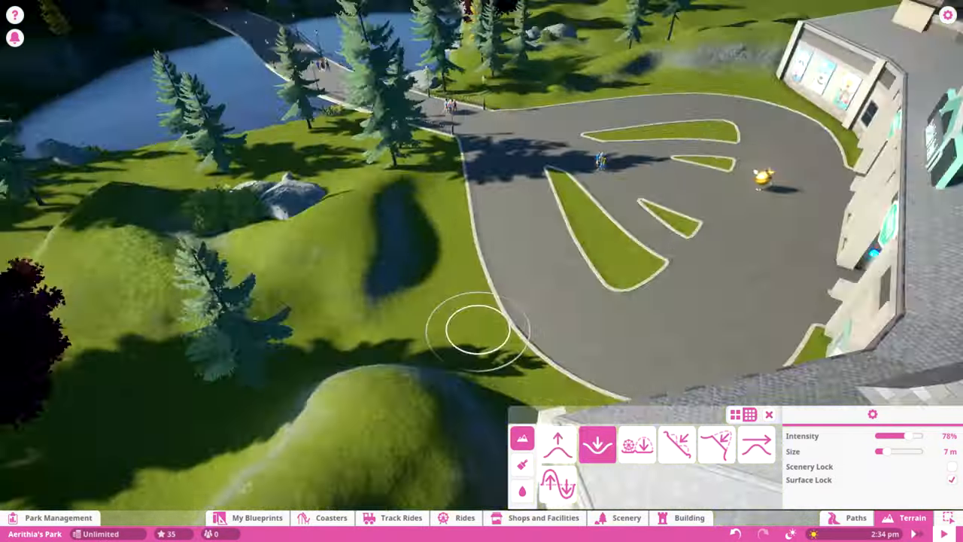
Choose the Park Bench from Scenery > Custom to line the plaza's curved edges.
{"action": "left_click", "coordinate": [626, 518]}
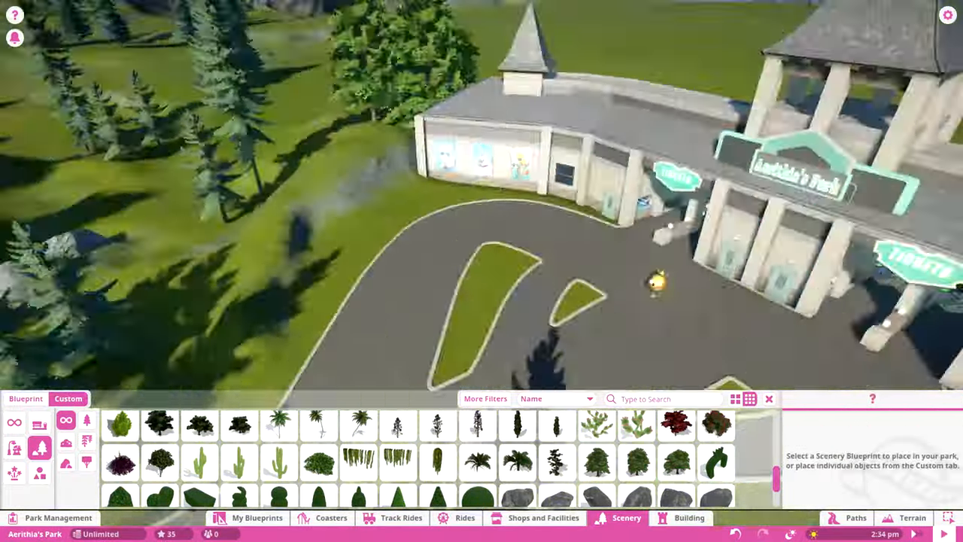
{"action": "left_click", "coordinate": [518, 428]}
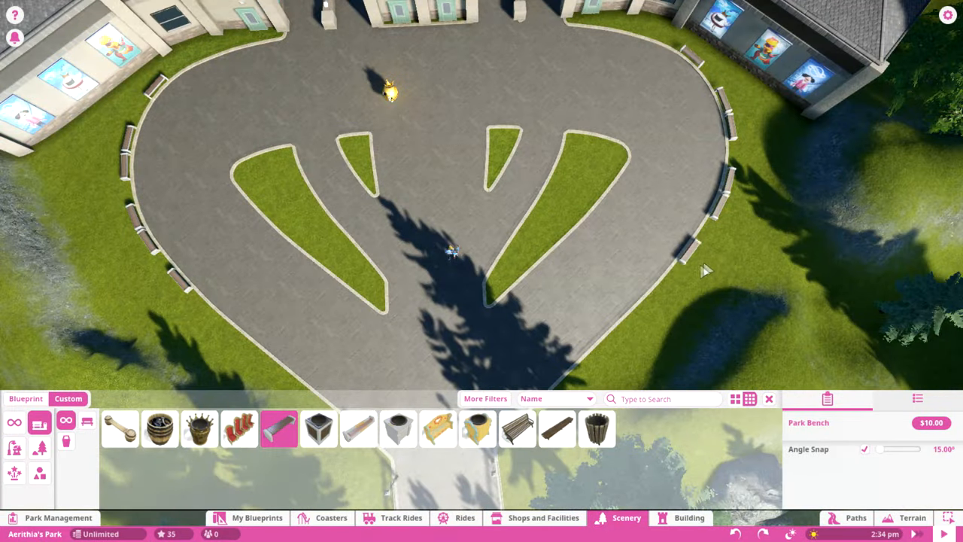
Place Park Bins between the benches along the plaza's curved edge.
{"action": "left_click", "coordinate": [319, 428]}
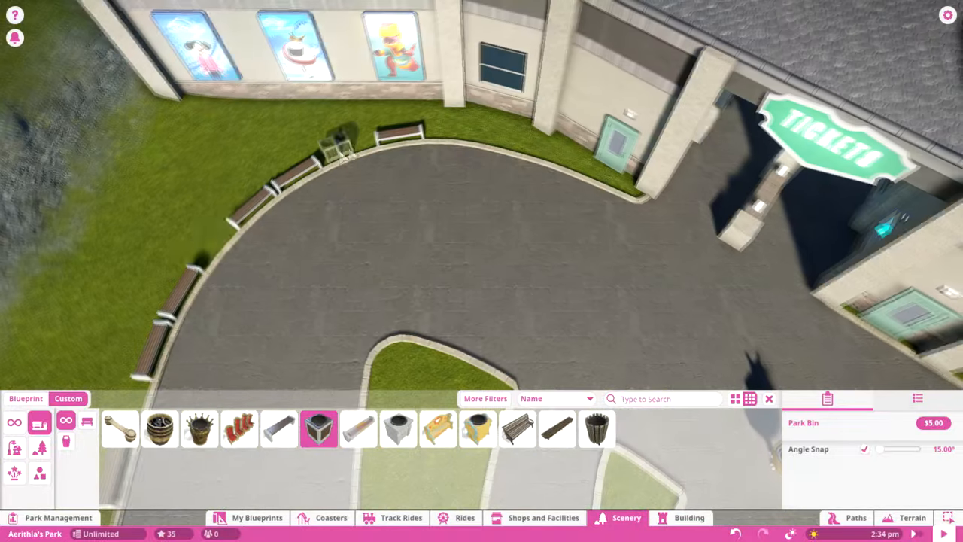
{"action": "left_click", "coordinate": [690, 518]}
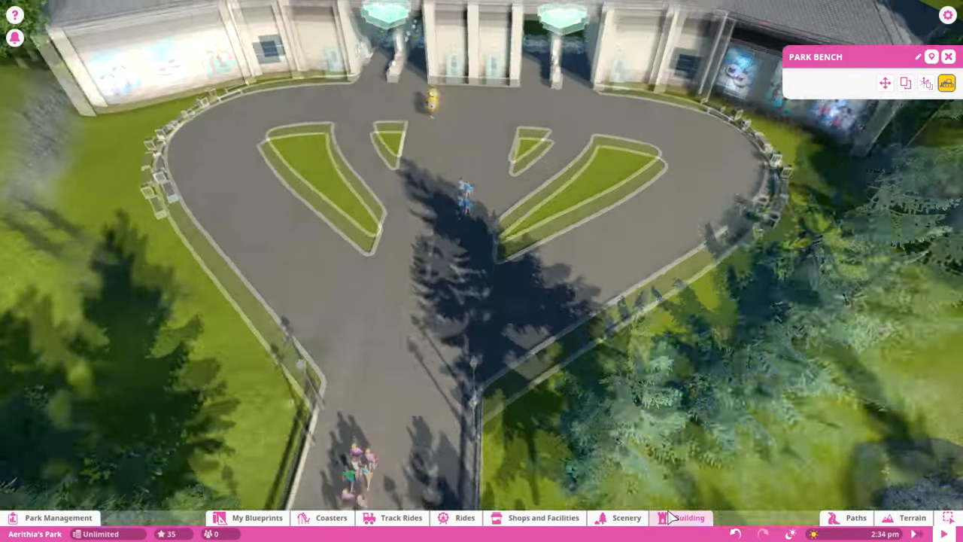
{"action": "left_click", "coordinate": [626, 517]}
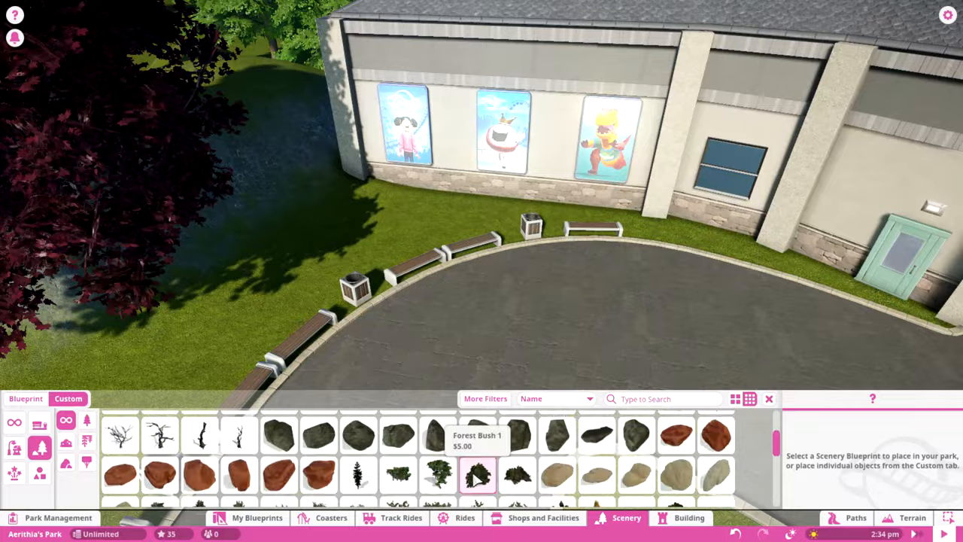
Plant Forest Bush 1 and other foliage around the plaza and along the building wall.
{"action": "left_click", "coordinate": [479, 474]}
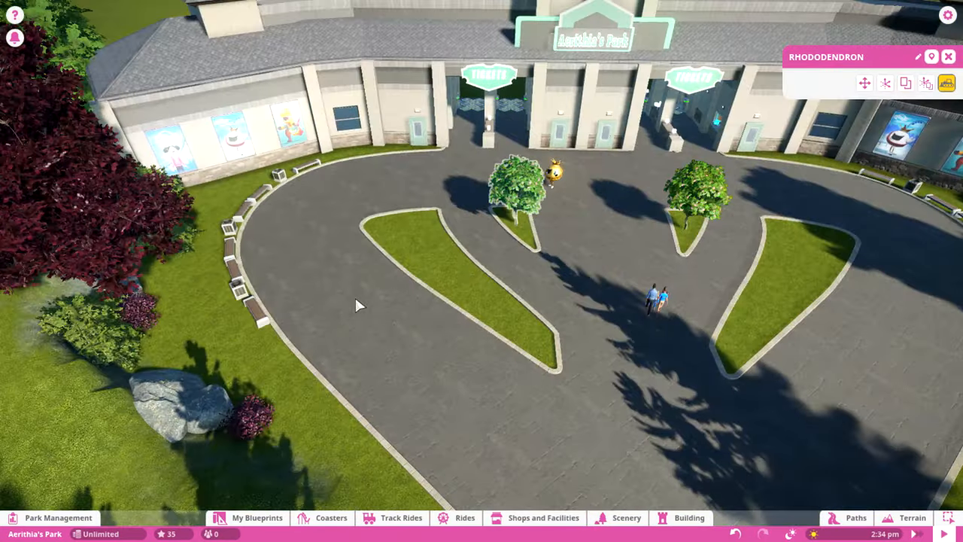
{"action": "left_click", "coordinate": [626, 518]}
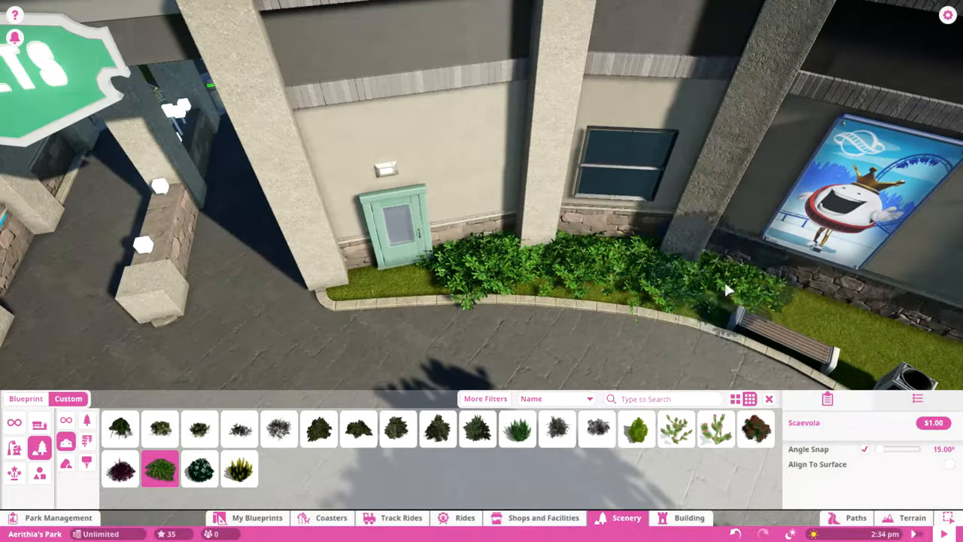
{"action": "left_click", "coordinate": [856, 518]}
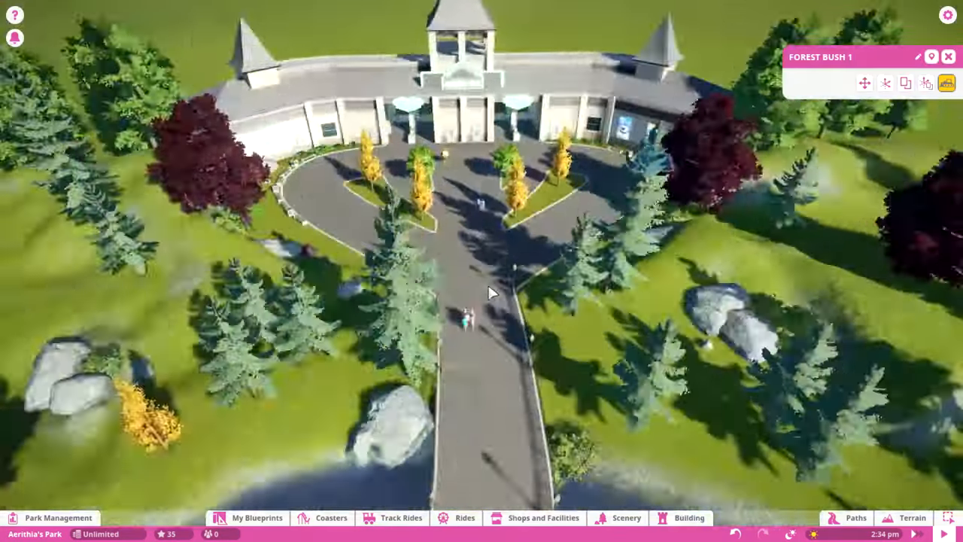
Place lampposts on the plaza's grass islands and along the path edges.
{"action": "left_click", "coordinate": [855, 518]}
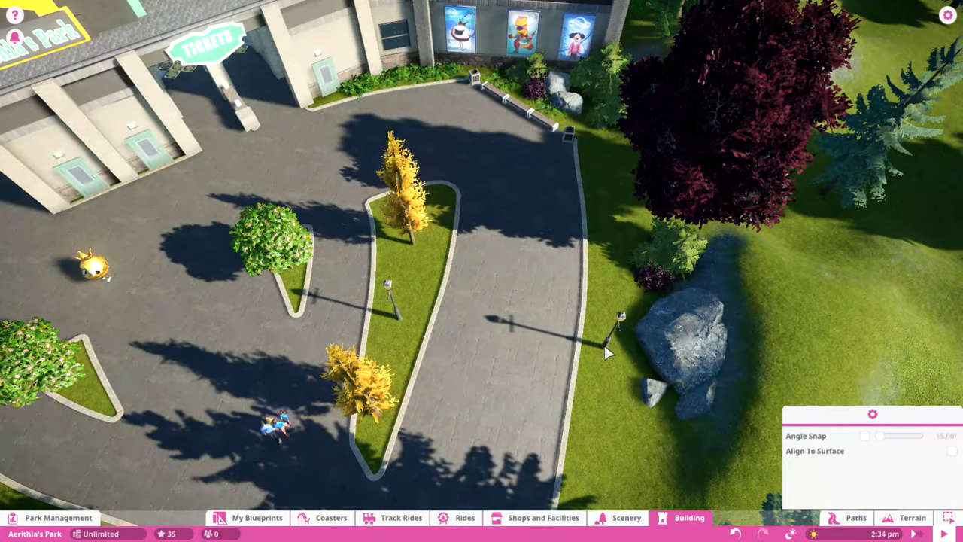
Set the lighting to 10:00 PM to view the entrance at night.
{"action": "left_click", "coordinate": [626, 518]}
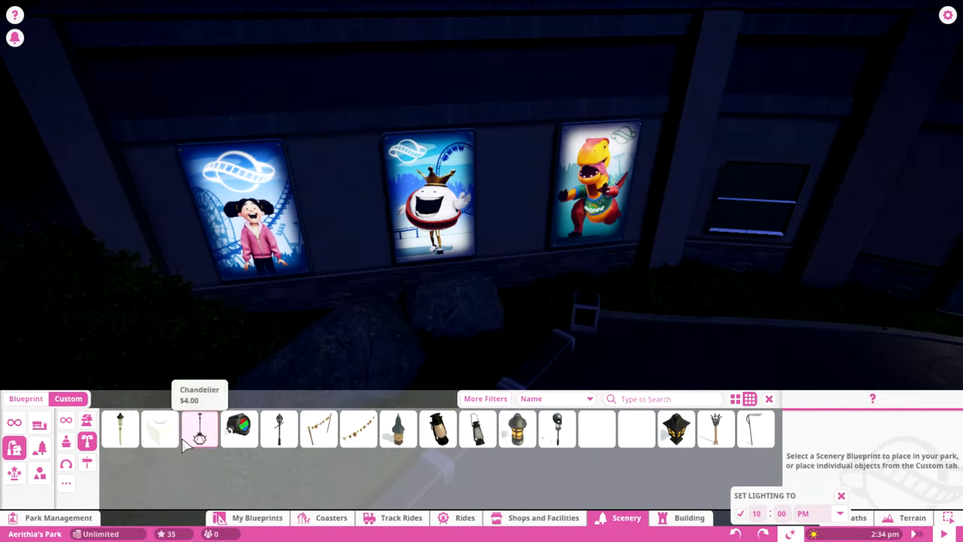
Place a light above the wall posters and pick the Square Lamp for the tower.
{"action": "left_click", "coordinate": [199, 429]}
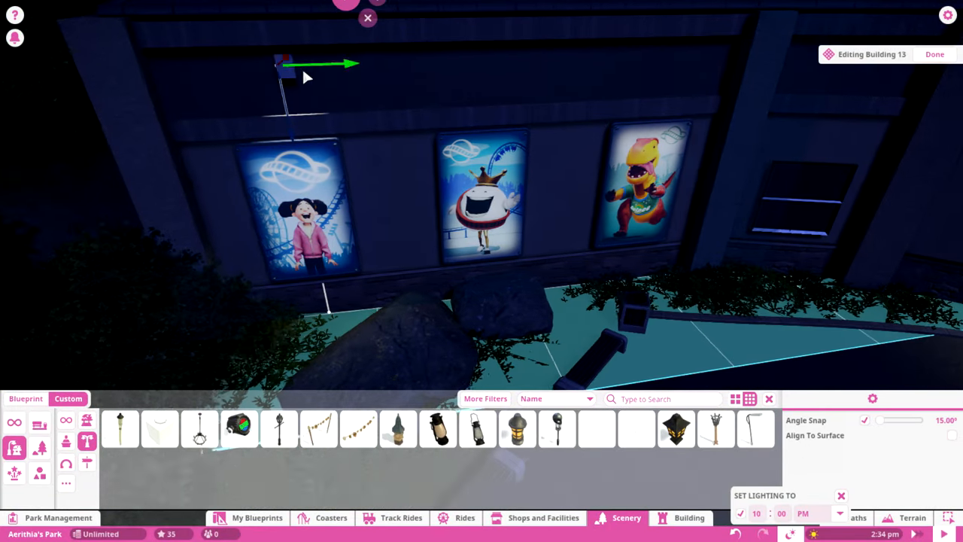
{"action": "left_click", "coordinate": [635, 428]}
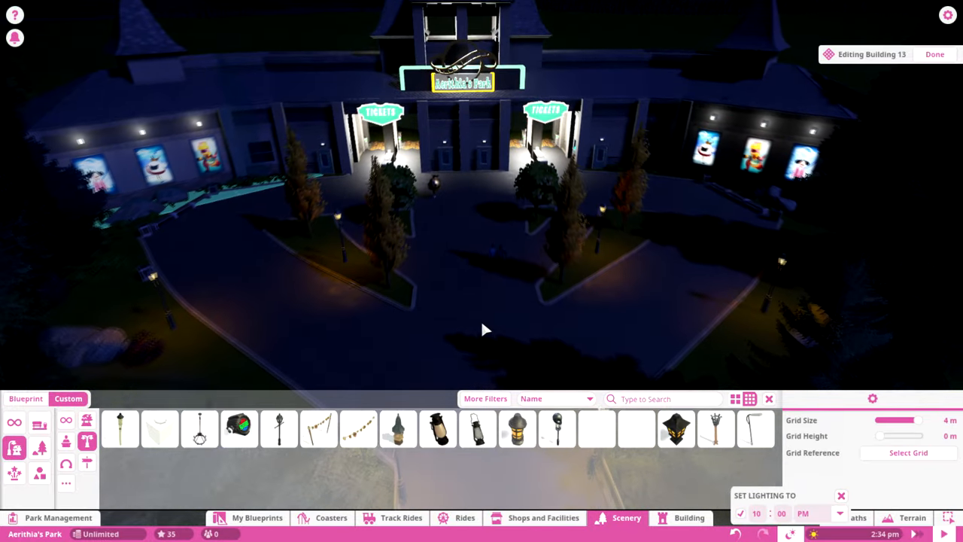
{"action": "left_click", "coordinate": [596, 429]}
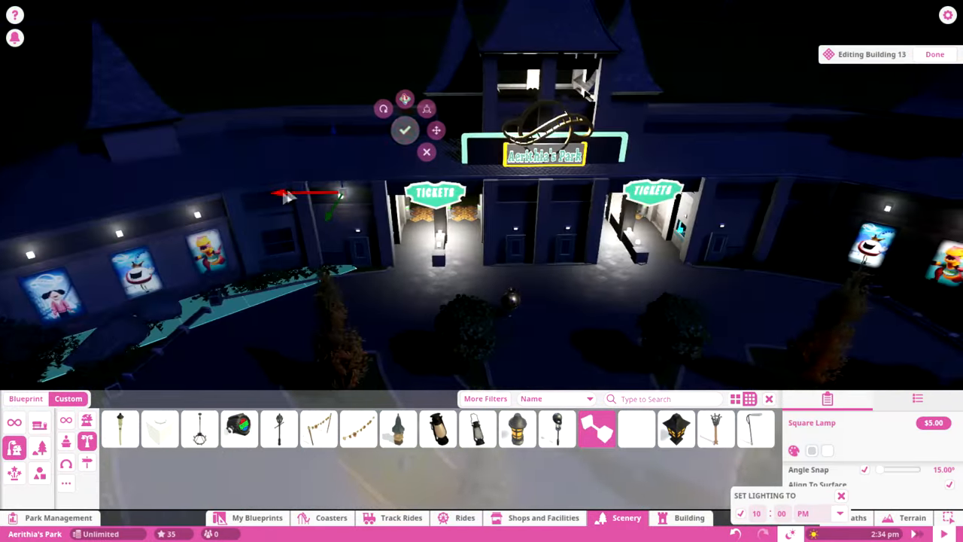